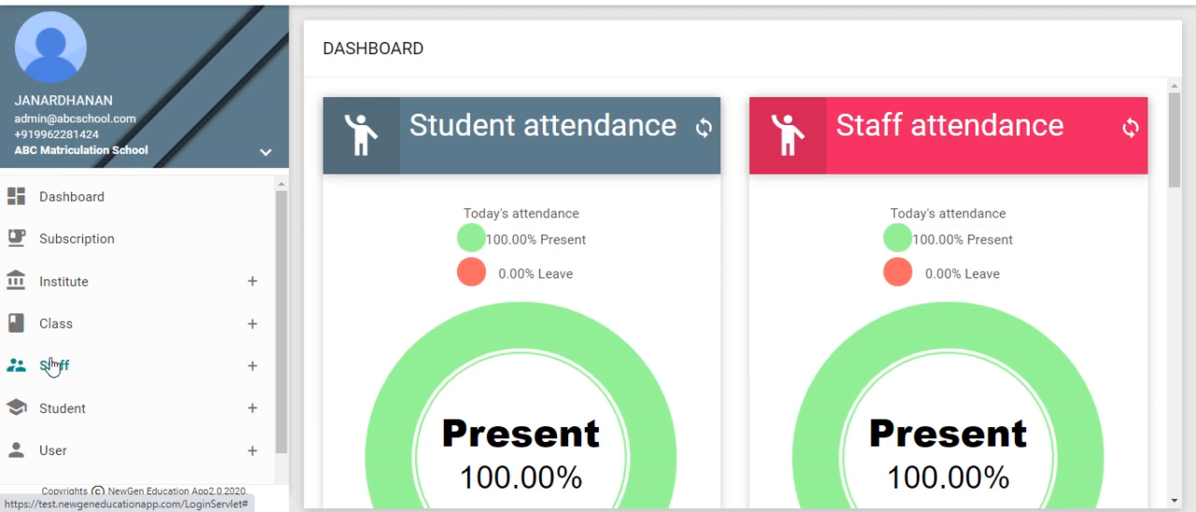
Expand Staff in the sidebar and go to Leave Management
{"action": "left_click", "coordinate": [54, 365]}
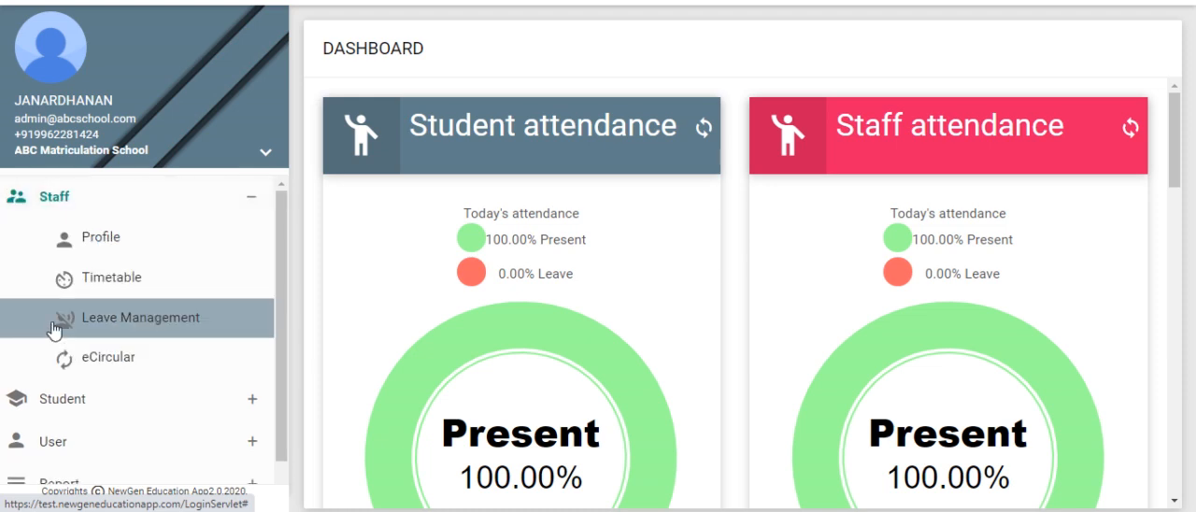
{"action": "left_click", "coordinate": [140, 317]}
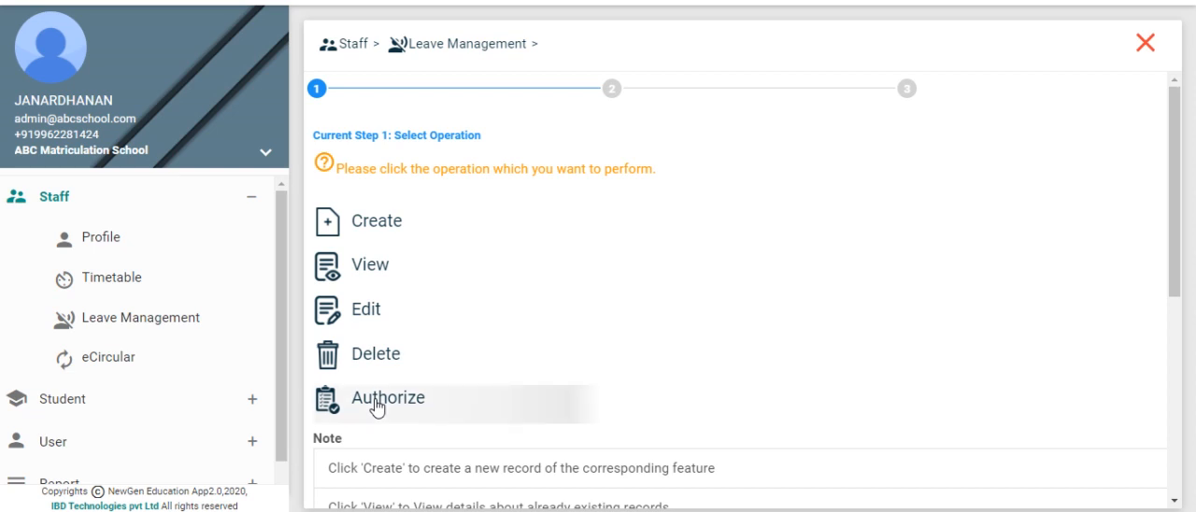
Choose the Authorize operation to list pending staff leave requests
{"action": "left_click", "coordinate": [388, 397]}
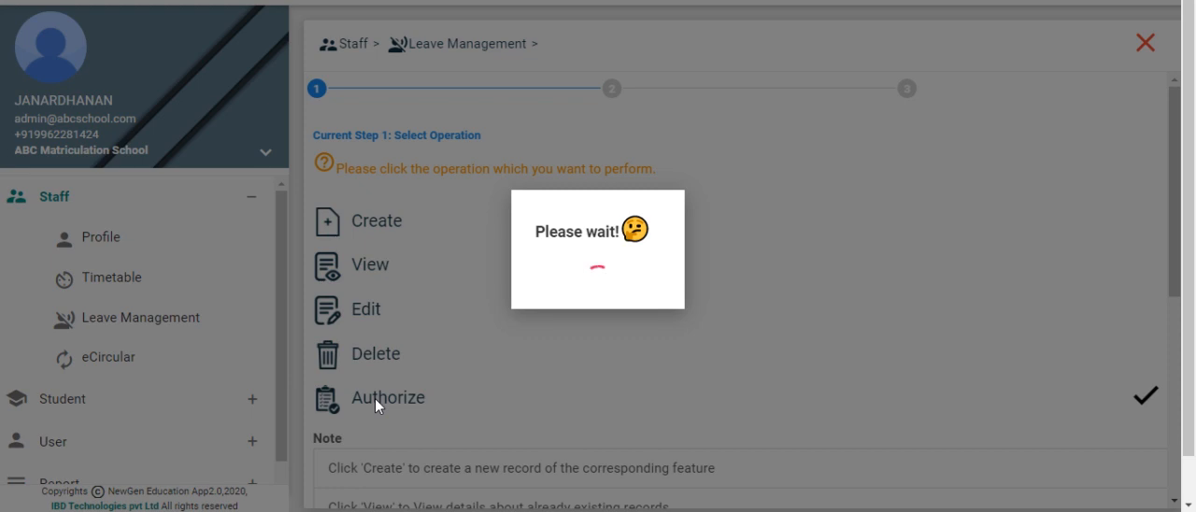
{"action": "left_click", "coordinate": [388, 397]}
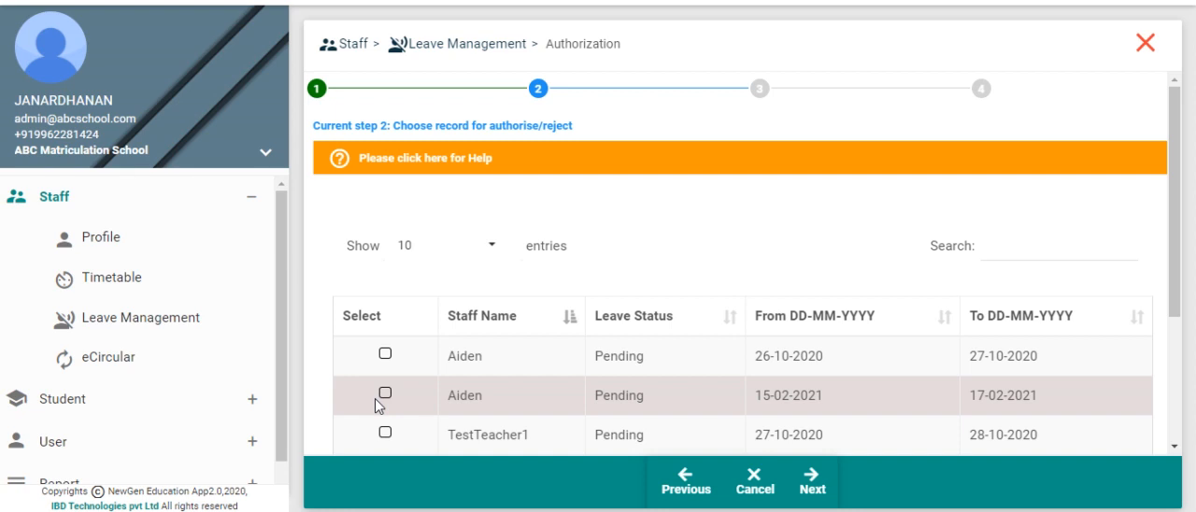
Select Aiden's 15-02-2021 to 17-02-2021 leave and continue to its details
{"action": "left_click", "coordinate": [385, 394]}
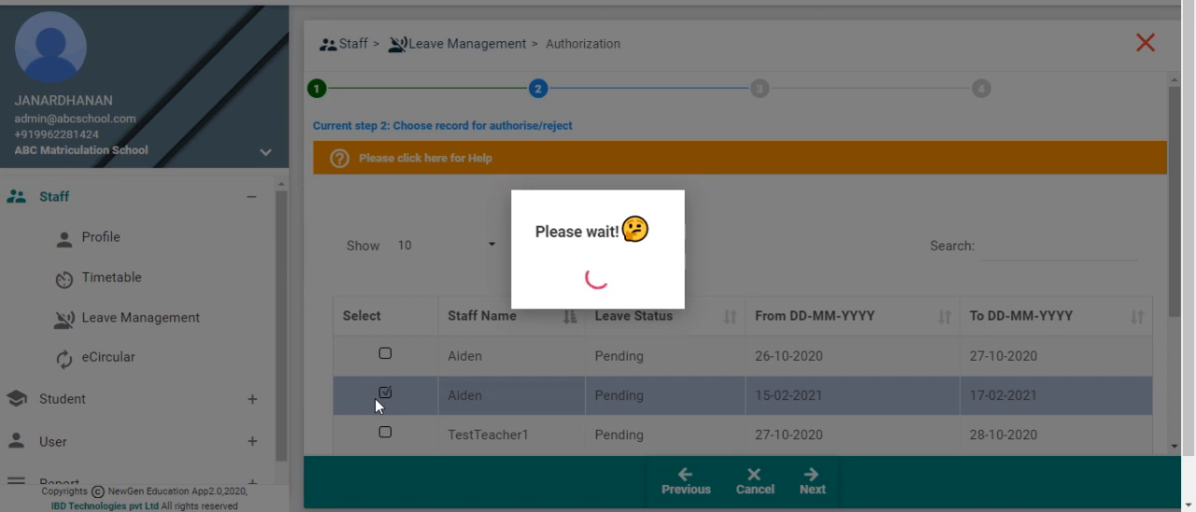
{"action": "left_click", "coordinate": [811, 484]}
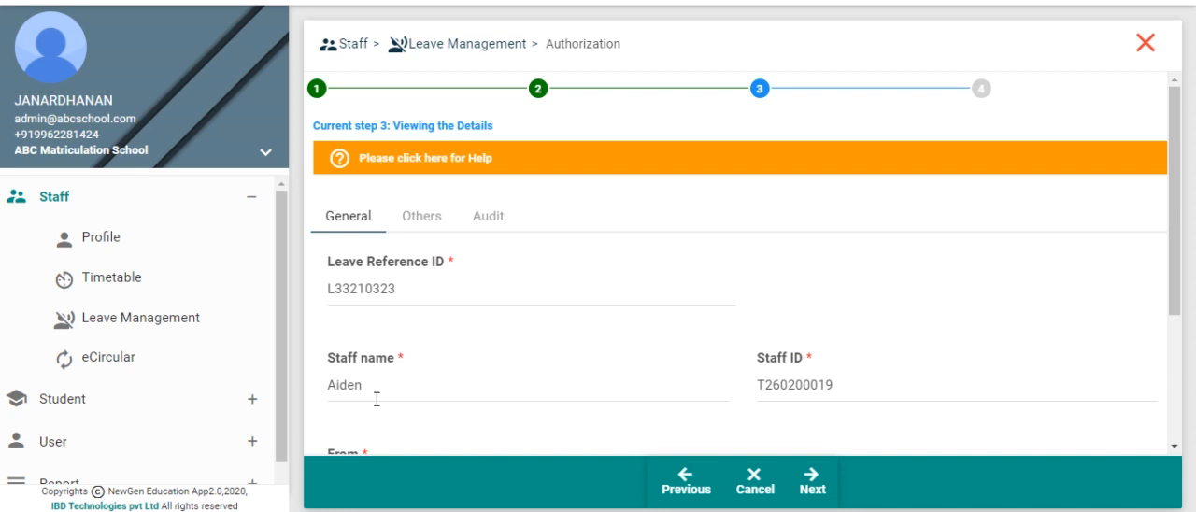
{"action": "mouse_move", "coordinate": [422, 224]}
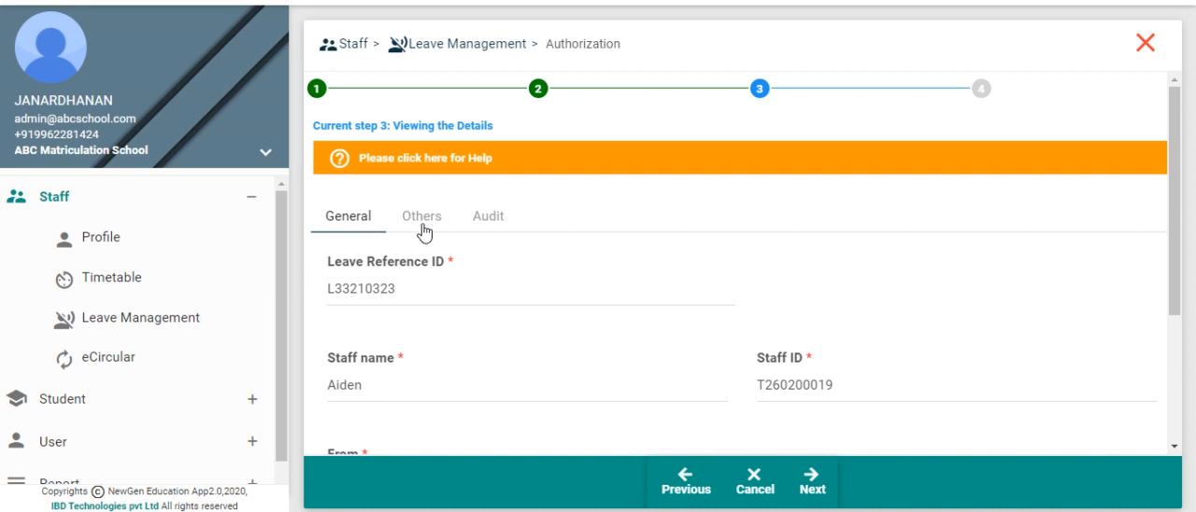
Check the Others and Audit tabs, then advance to the authorization step
{"action": "left_click", "coordinate": [422, 216]}
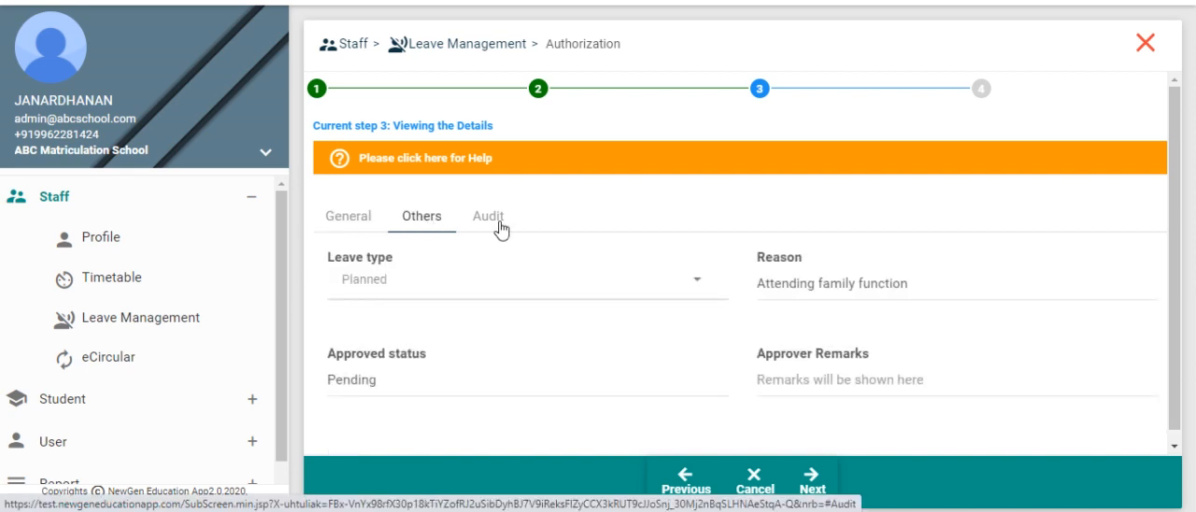
{"action": "left_click", "coordinate": [488, 216]}
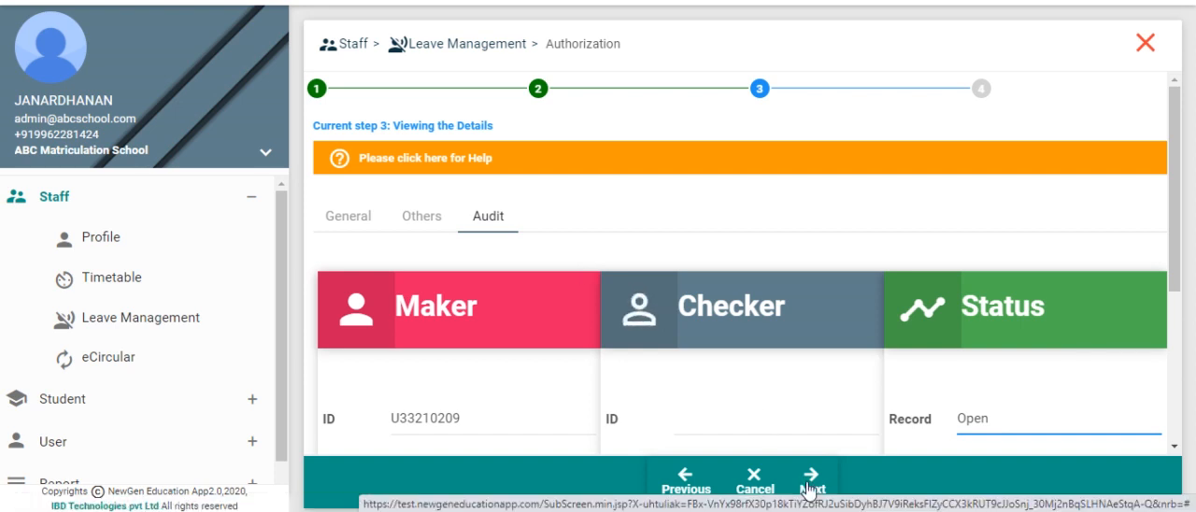
{"action": "left_click", "coordinate": [812, 481]}
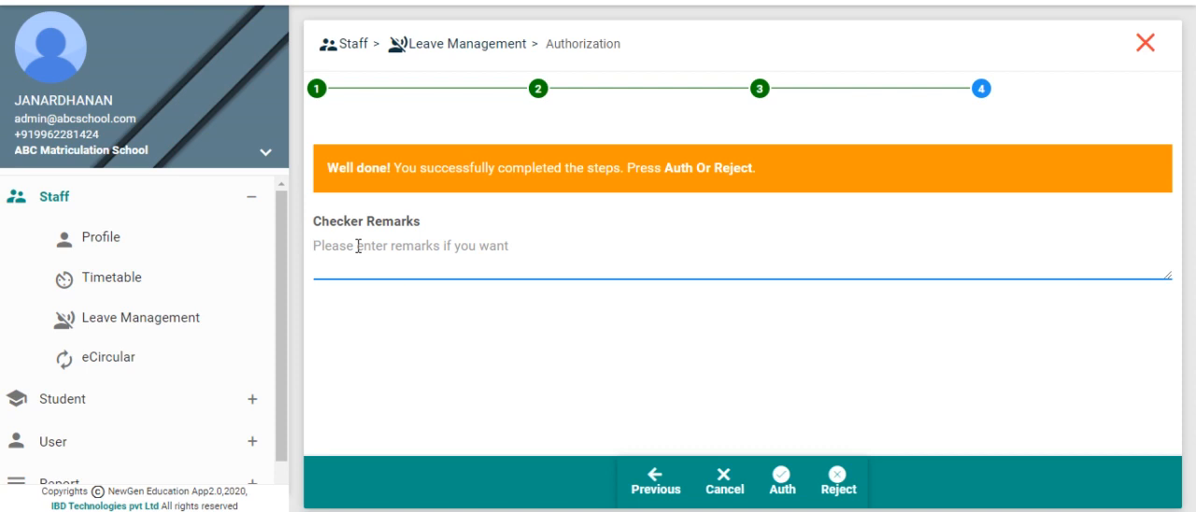
Enter checker remark 'staff leave application is approved' and authorize the leave
{"action": "type", "text": "staff leave application is approved"}
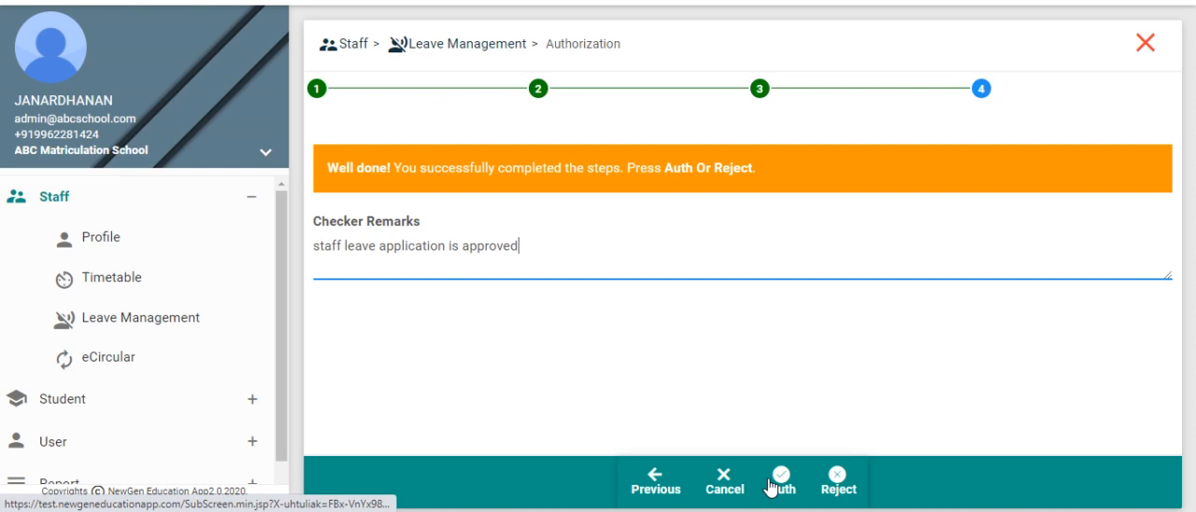
{"action": "left_click", "coordinate": [781, 480]}
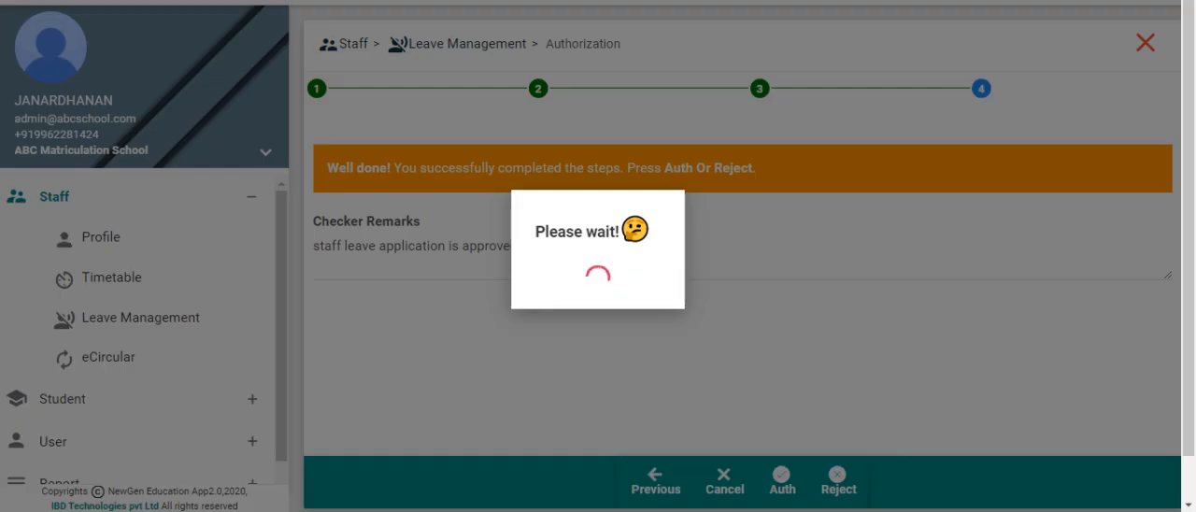